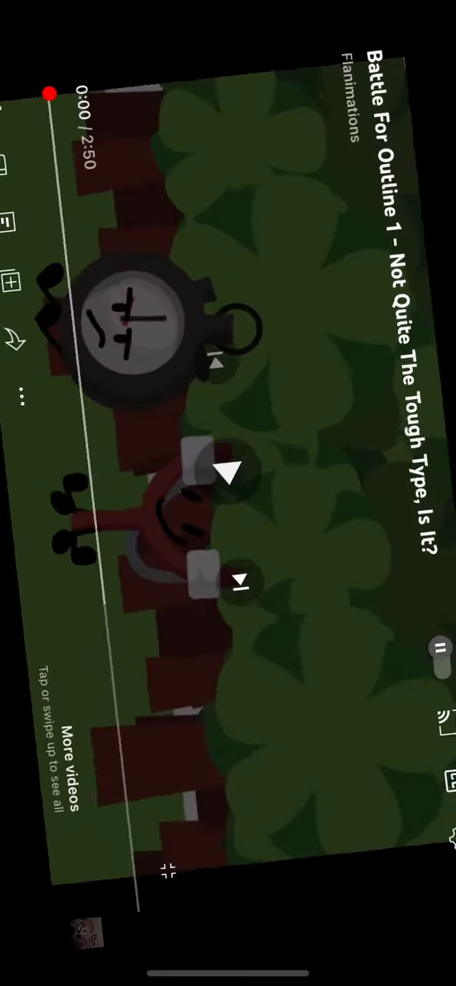
- Start playing 'Battle For Outline 1 – Not Quite The Tough Type, Is It?' full screen from its title card
click(228, 493)
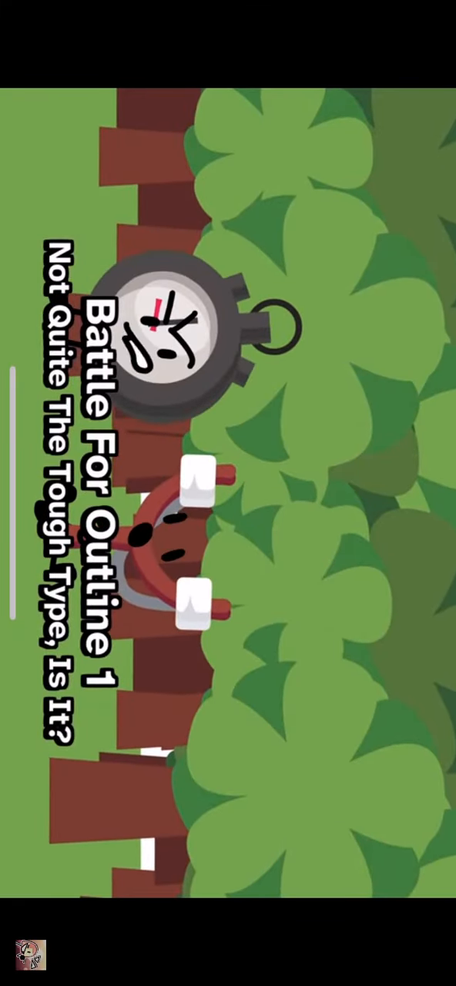